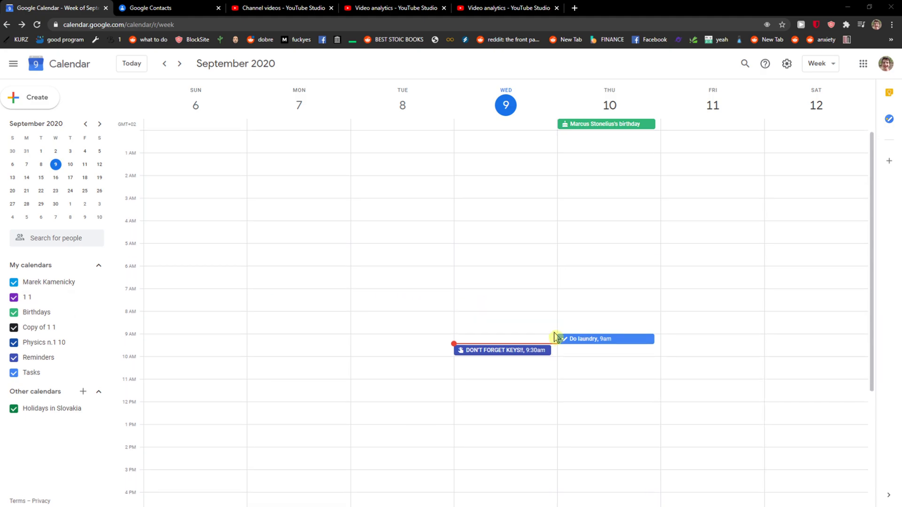
pyautogui.moveTo(556, 344)
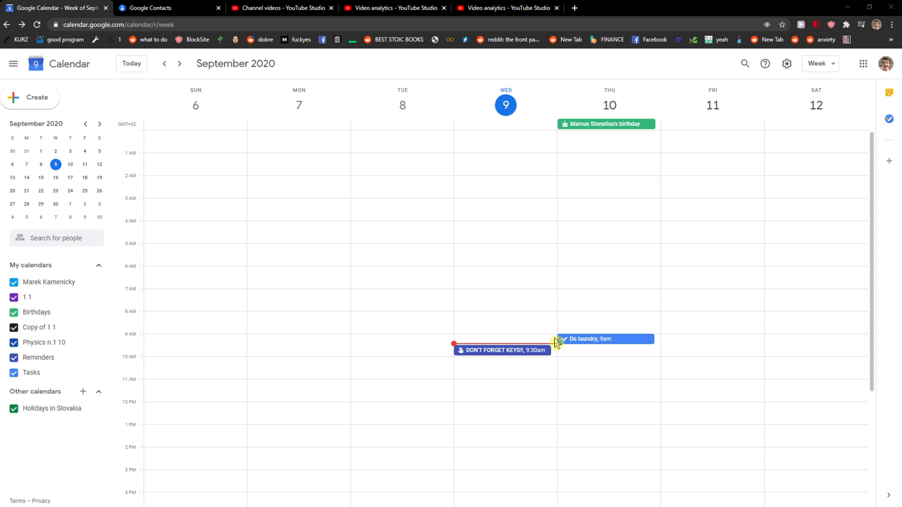
pyautogui.moveTo(615, 352)
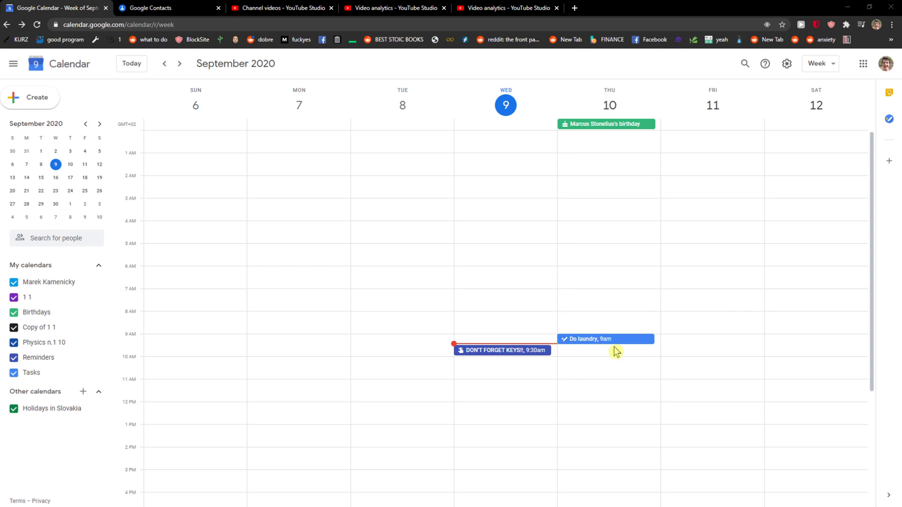
pyautogui.moveTo(379, 305)
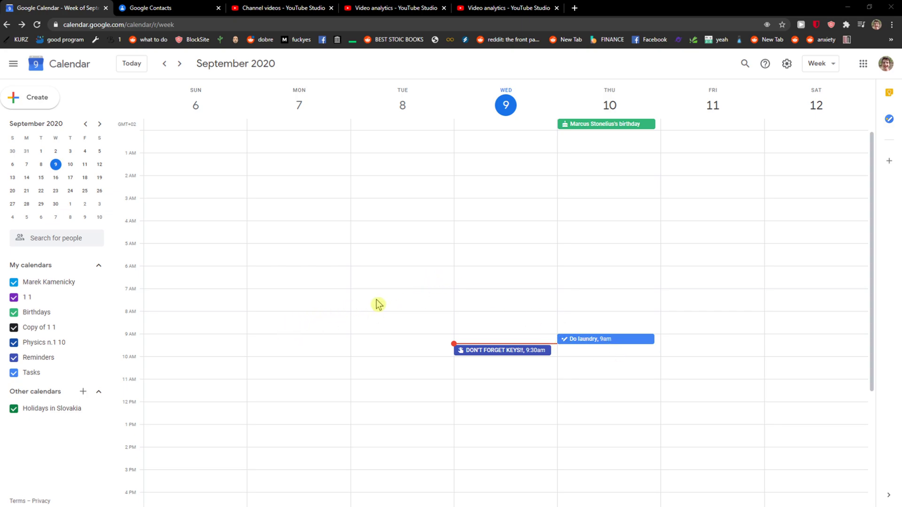
pyautogui.moveTo(372, 214)
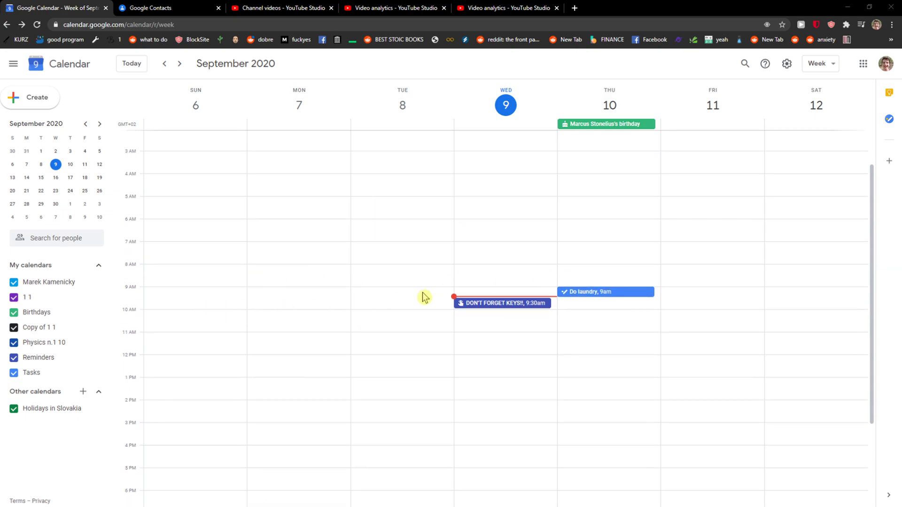
# - Change the Birthdays calendar colour to Tangerine from its options menu under My calendars
pyautogui.click(97, 265)
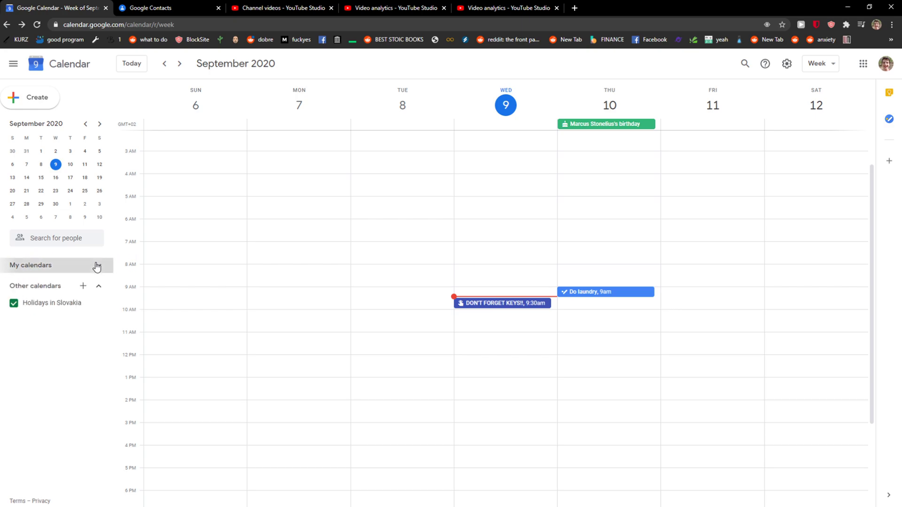
pyautogui.click(97, 265)
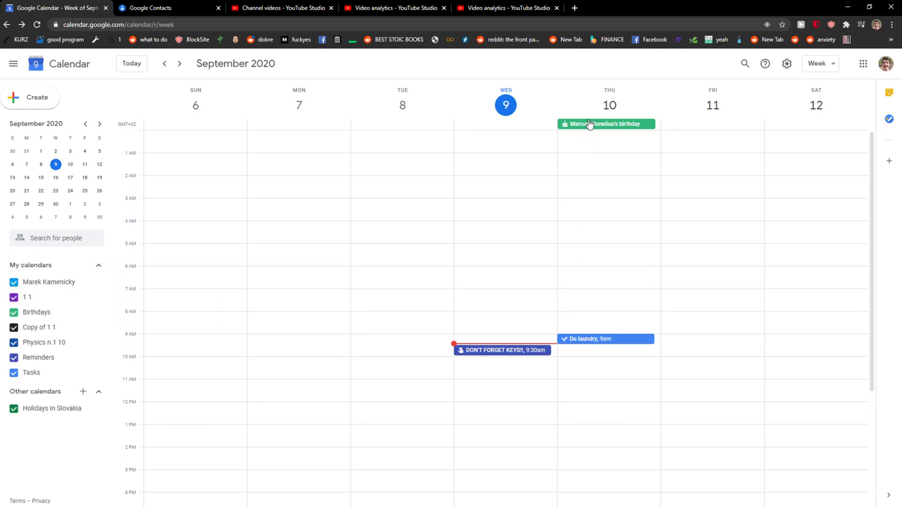
pyautogui.moveTo(91, 313)
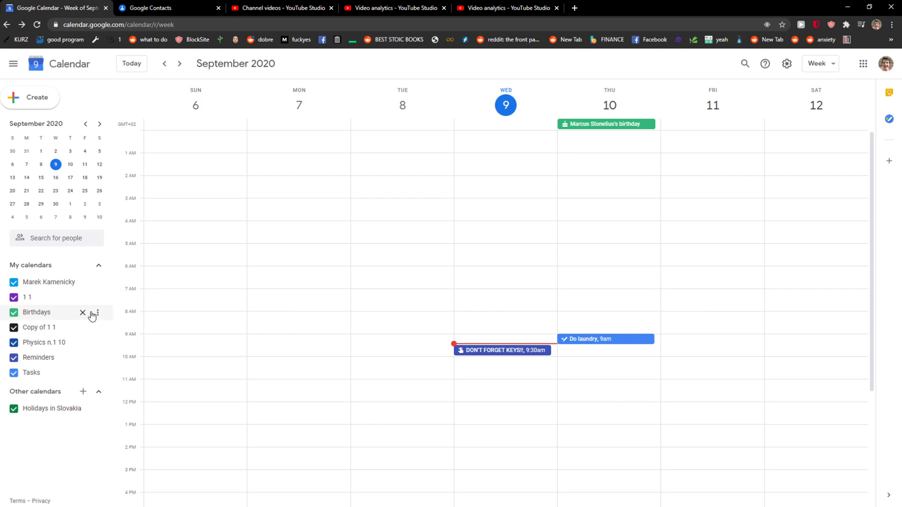
pyautogui.moveTo(98, 315)
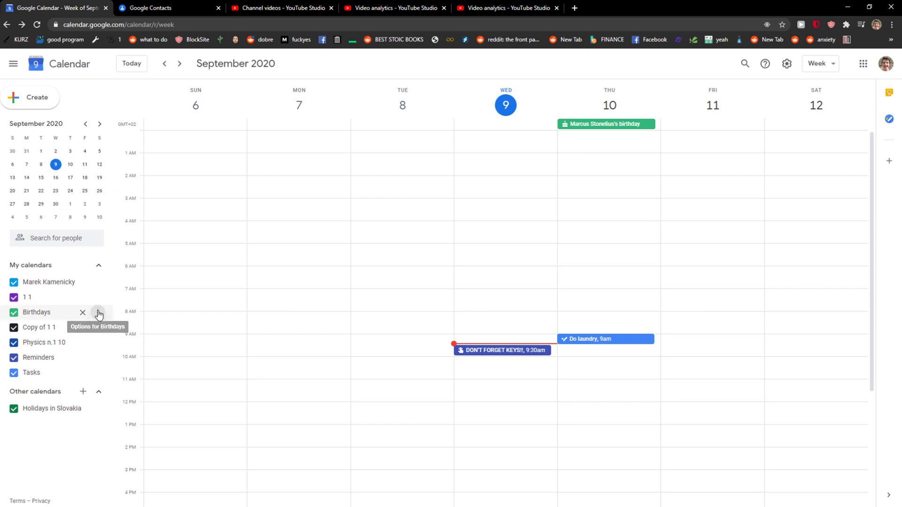
pyautogui.click(98, 312)
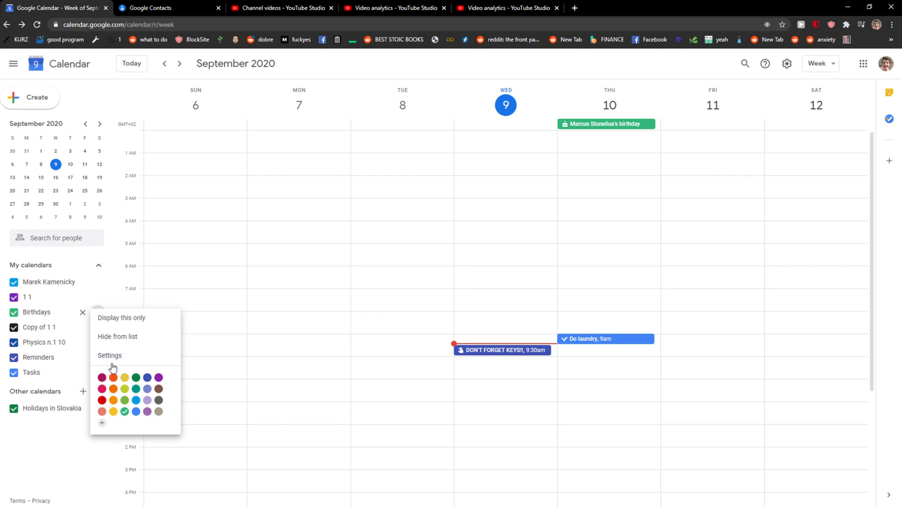
pyautogui.moveTo(112, 377)
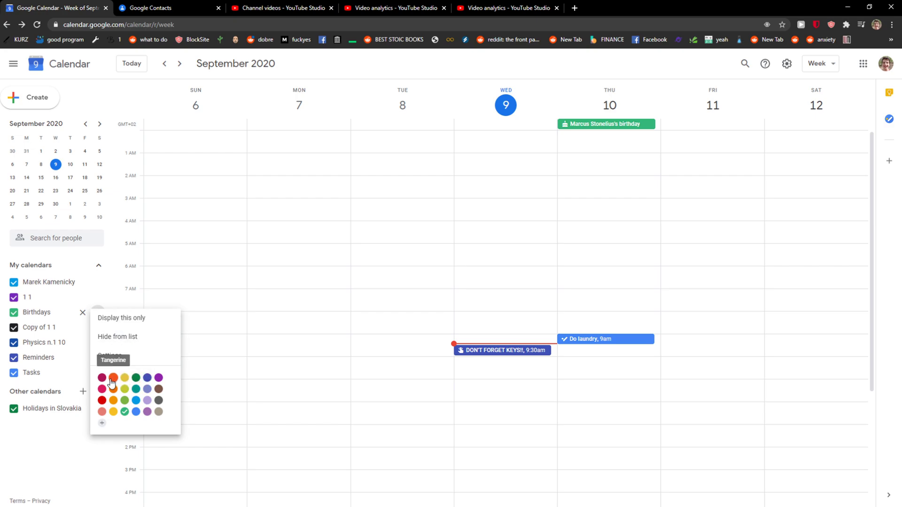
pyautogui.click(113, 377)
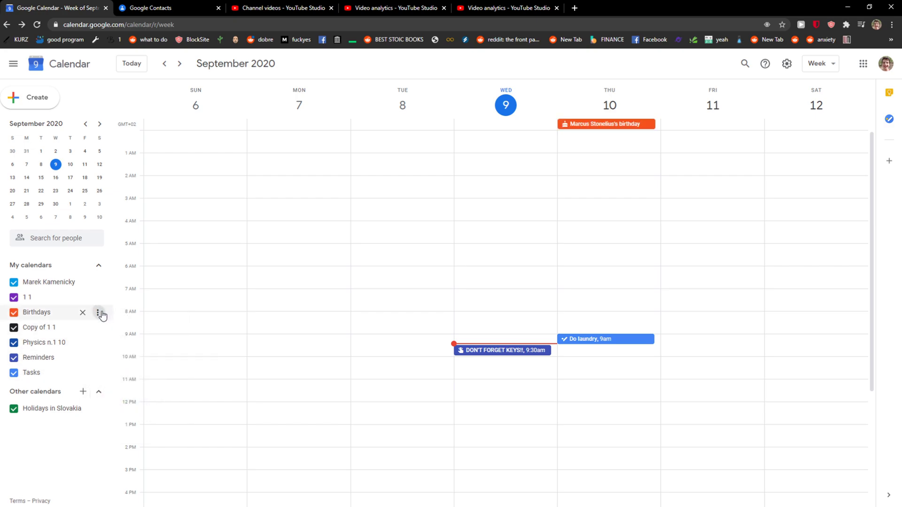
pyautogui.click(98, 312)
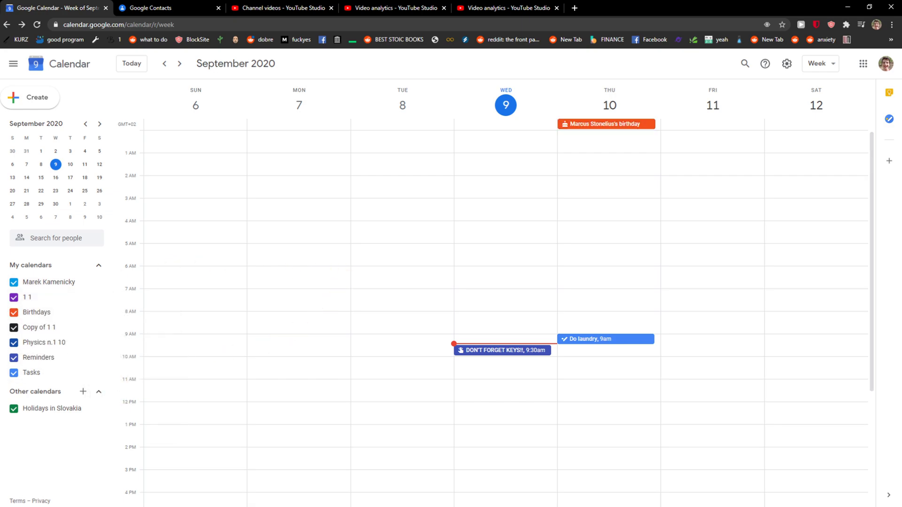
pyautogui.moveTo(36, 312)
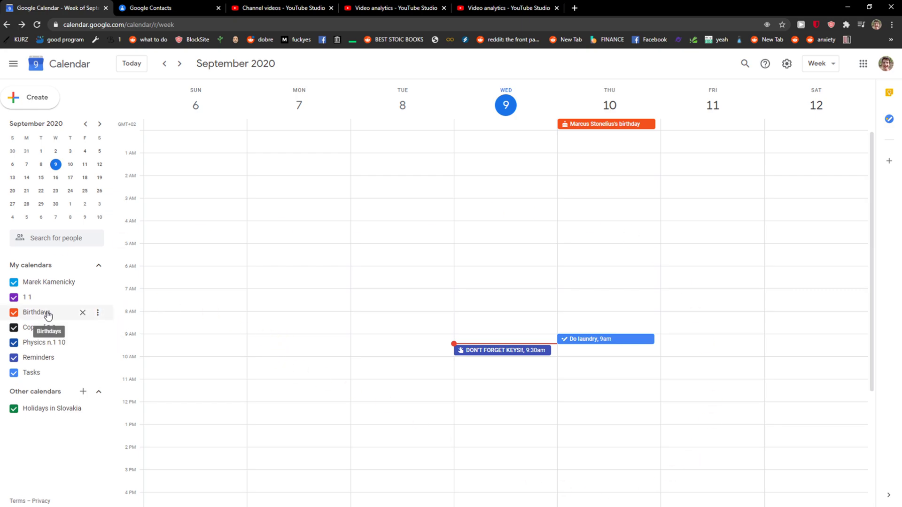
pyautogui.moveTo(97, 313)
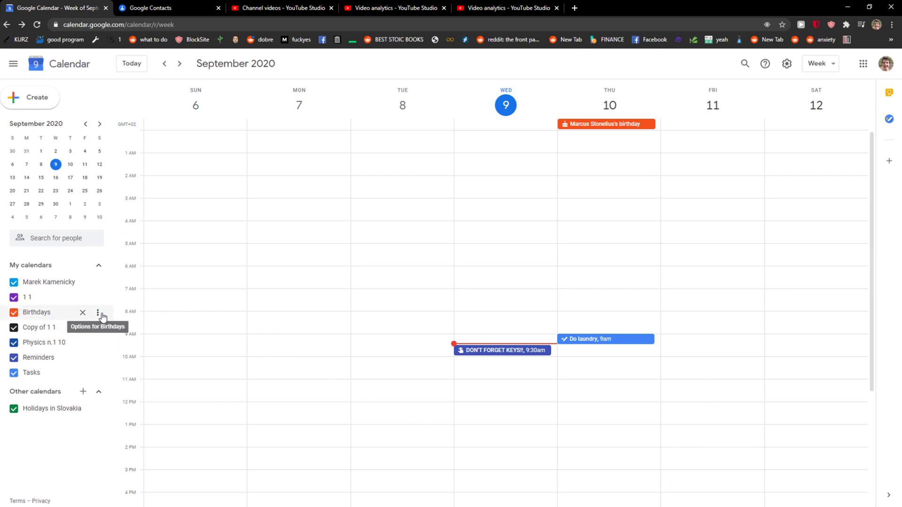
# - Reopen the Birthdays calendar's options menu showing the colour palette
pyautogui.click(97, 313)
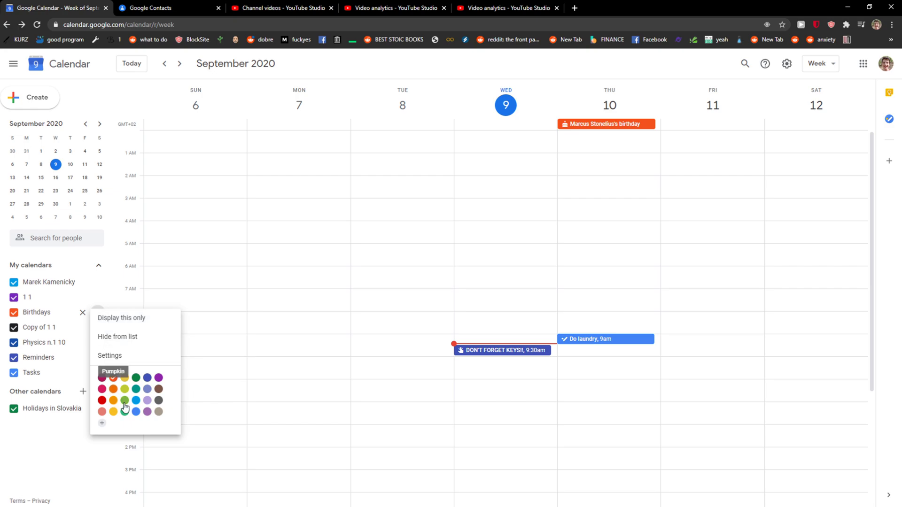